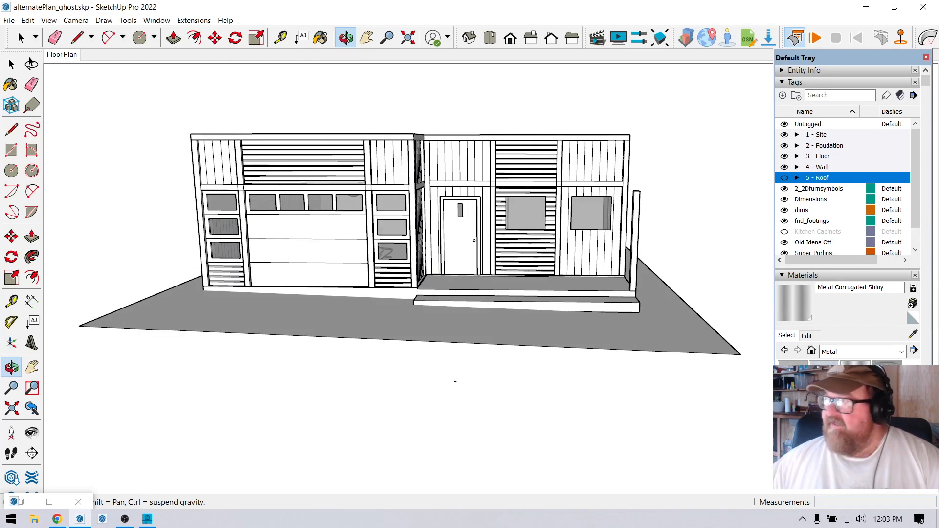
Step: Orbit the camera closer and lower toward the front facade with the garage door and porch
drag(420, 239, 360, 210)
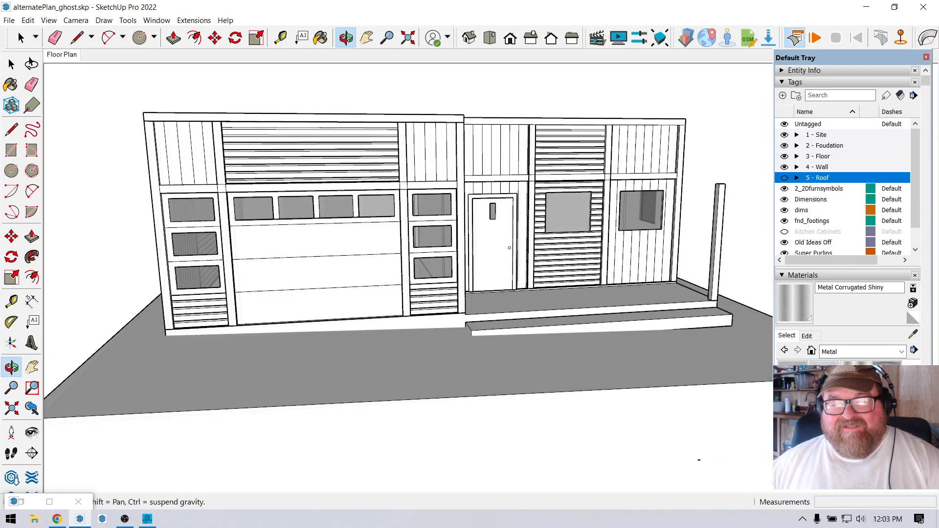